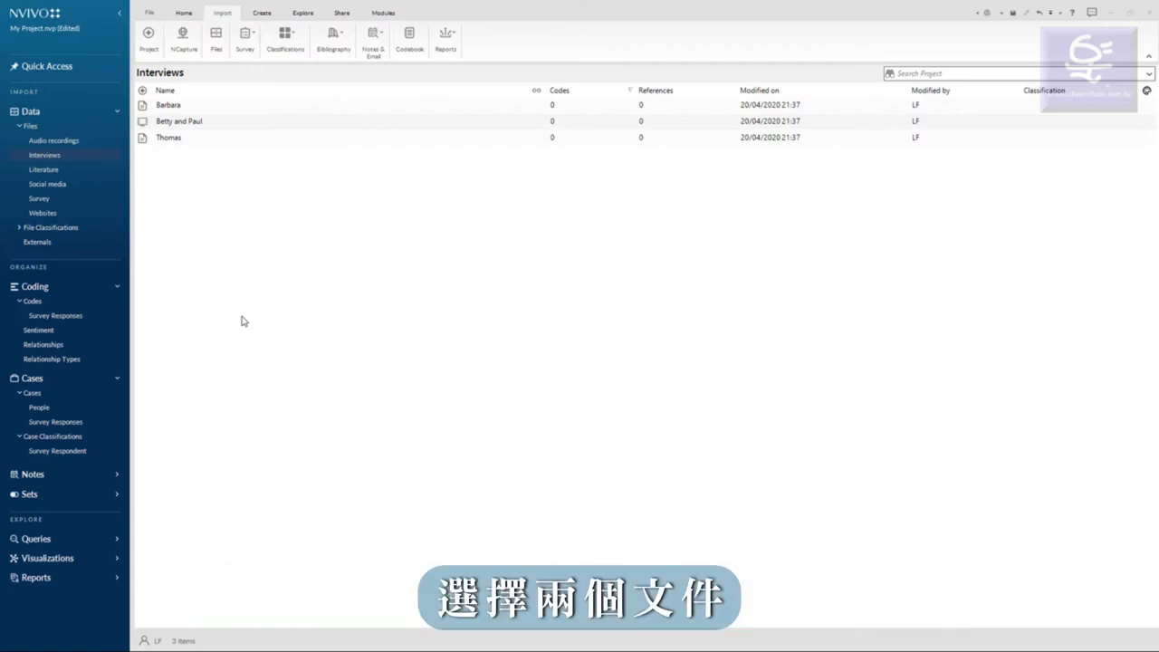
- Select the Barbara and Thomas interviews in Files > Interviews, excluding Betty and Paul
left_click(169, 136)
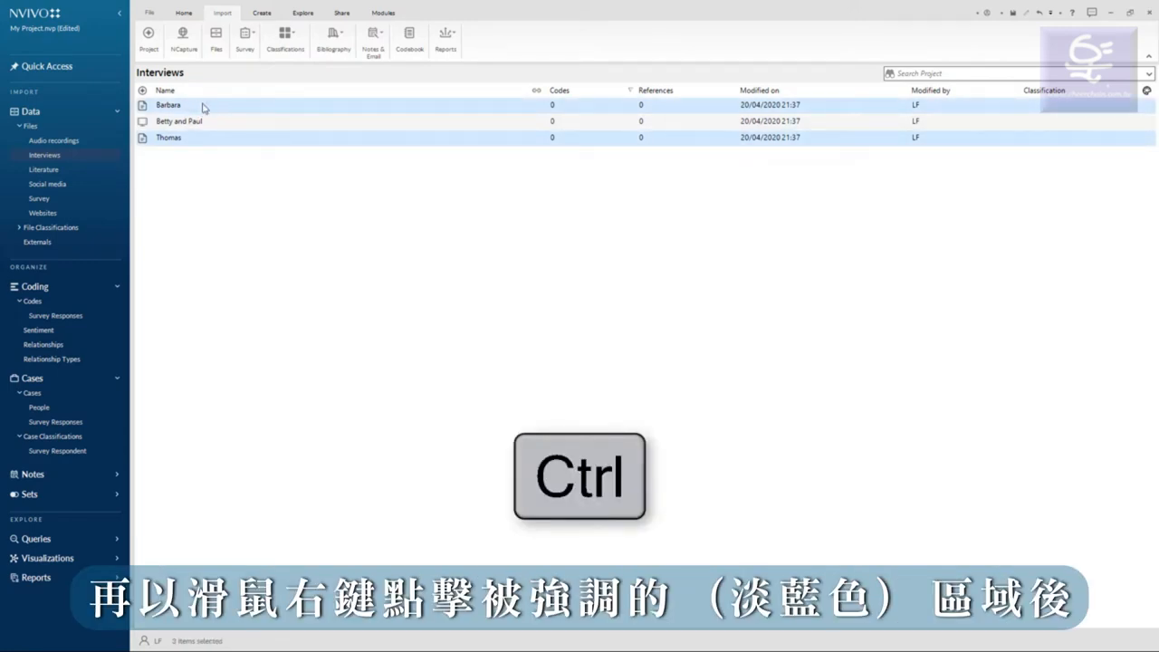
- Open the context menu of the selected interviews to reach Create As
right_click(178, 120)
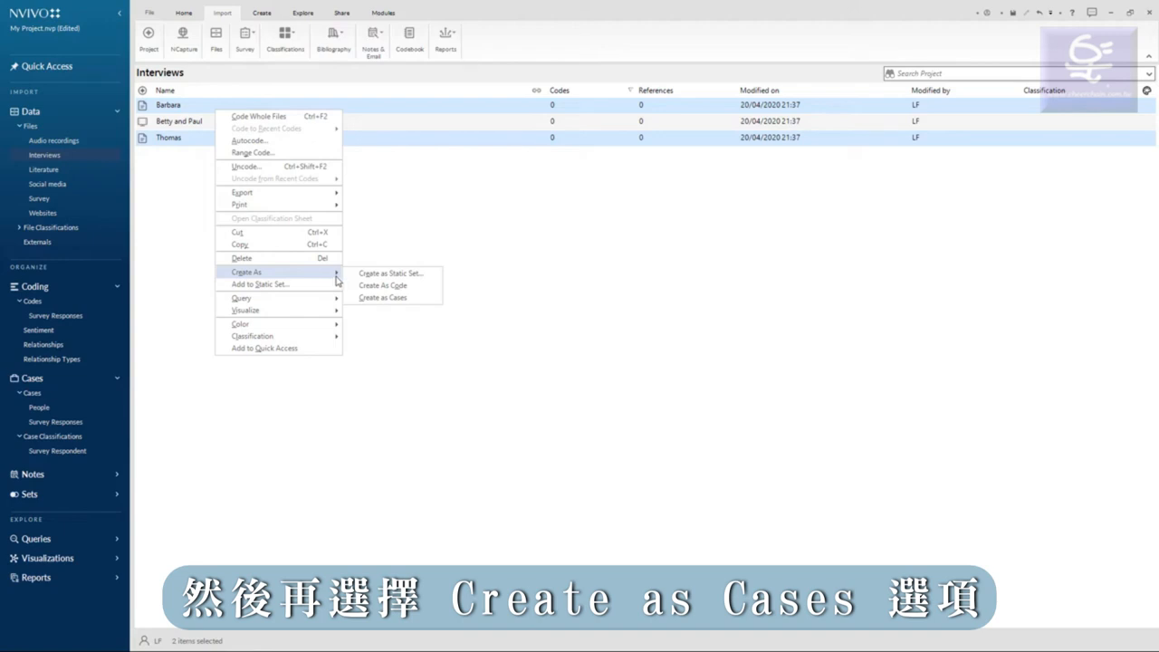
mouse_move(383, 296)
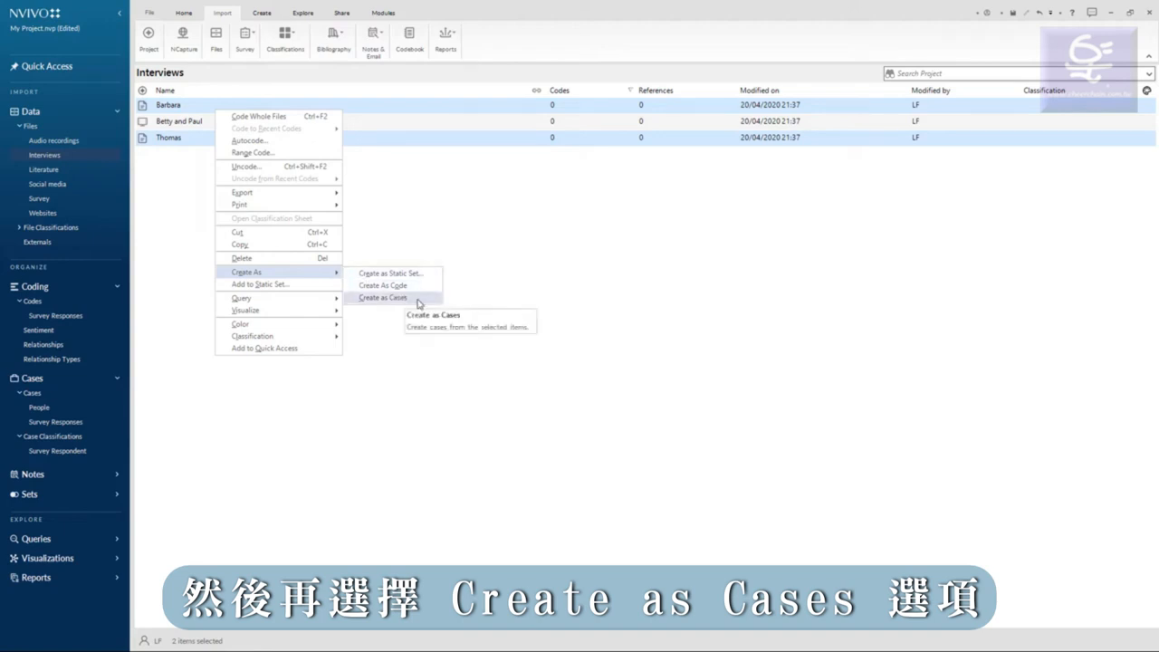
- Create Barbara and Thomas as cases in the People folder with a new 'People' classification
left_click(382, 297)
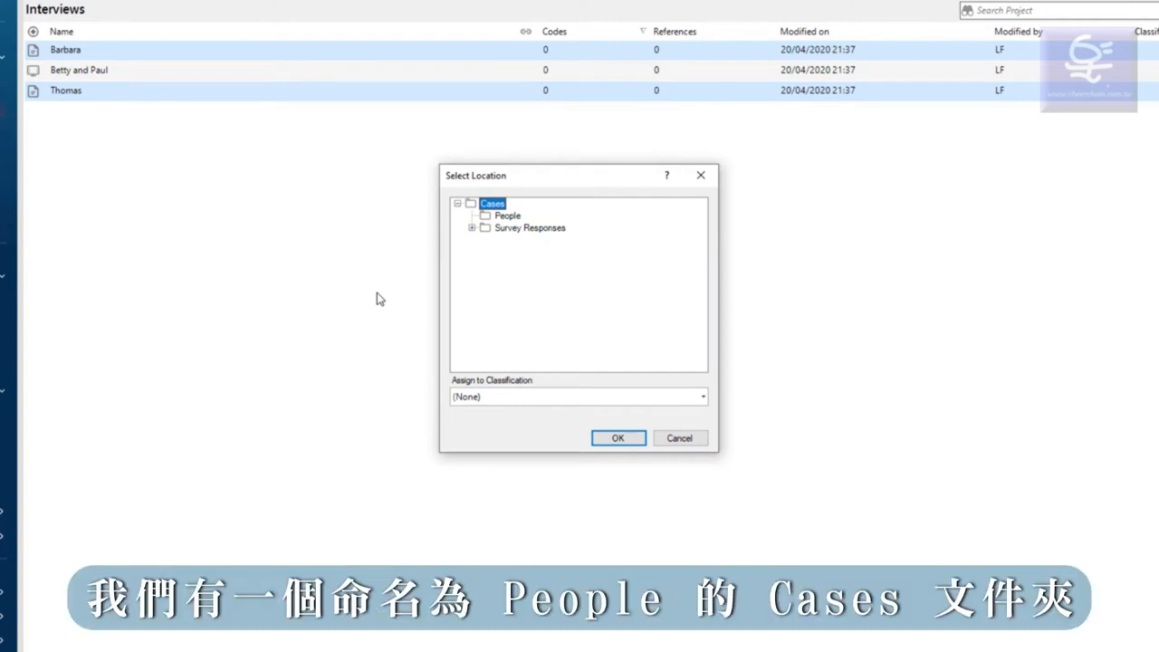
mouse_move(420, 295)
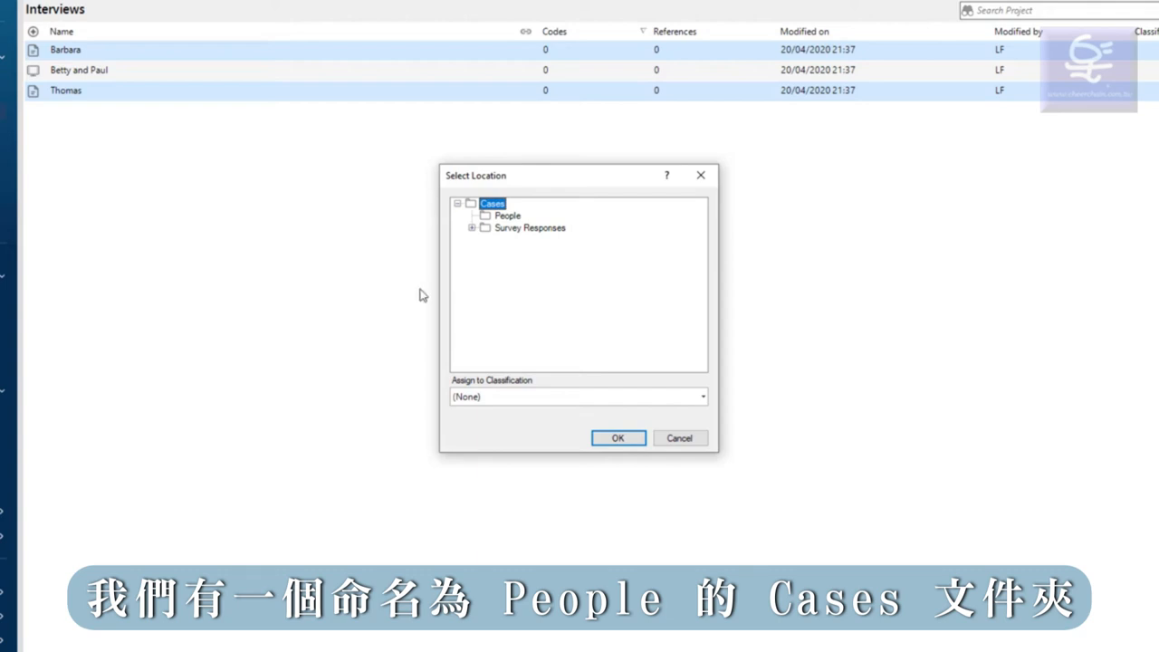
left_click(507, 215)
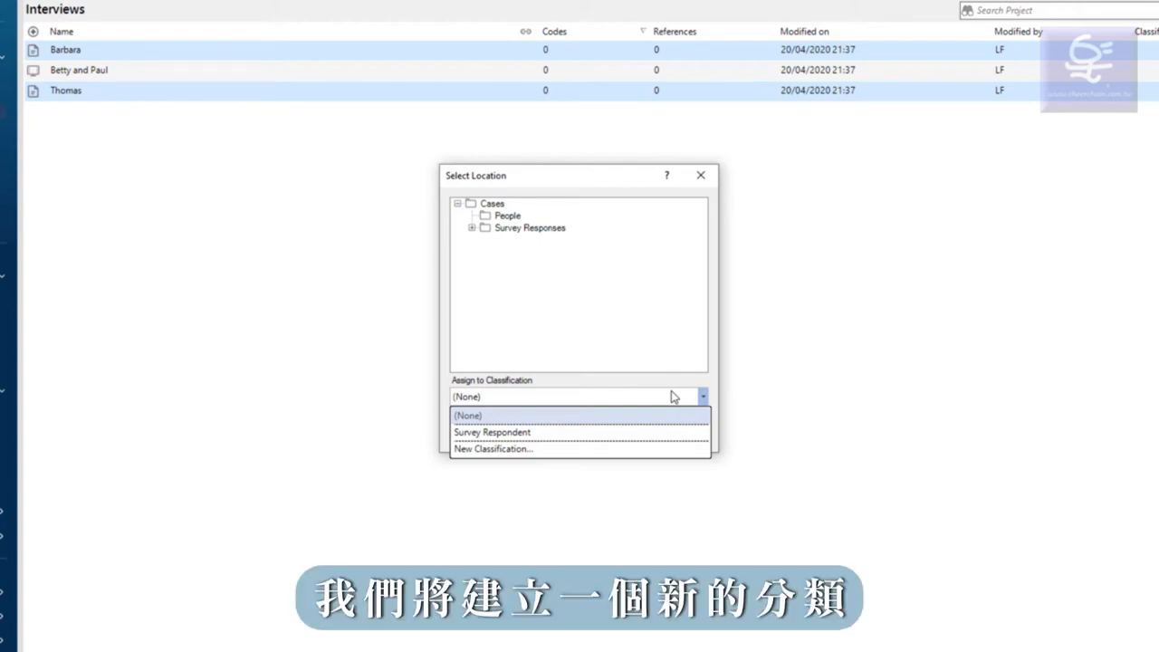
left_click(493, 448)
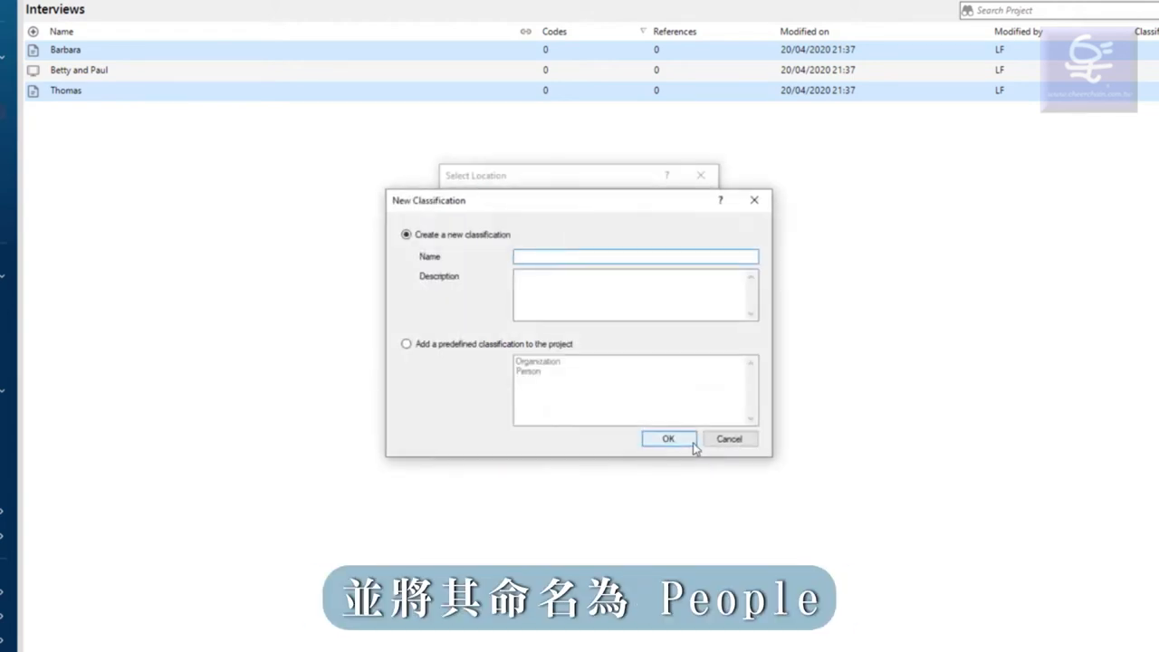
type("Peopl")
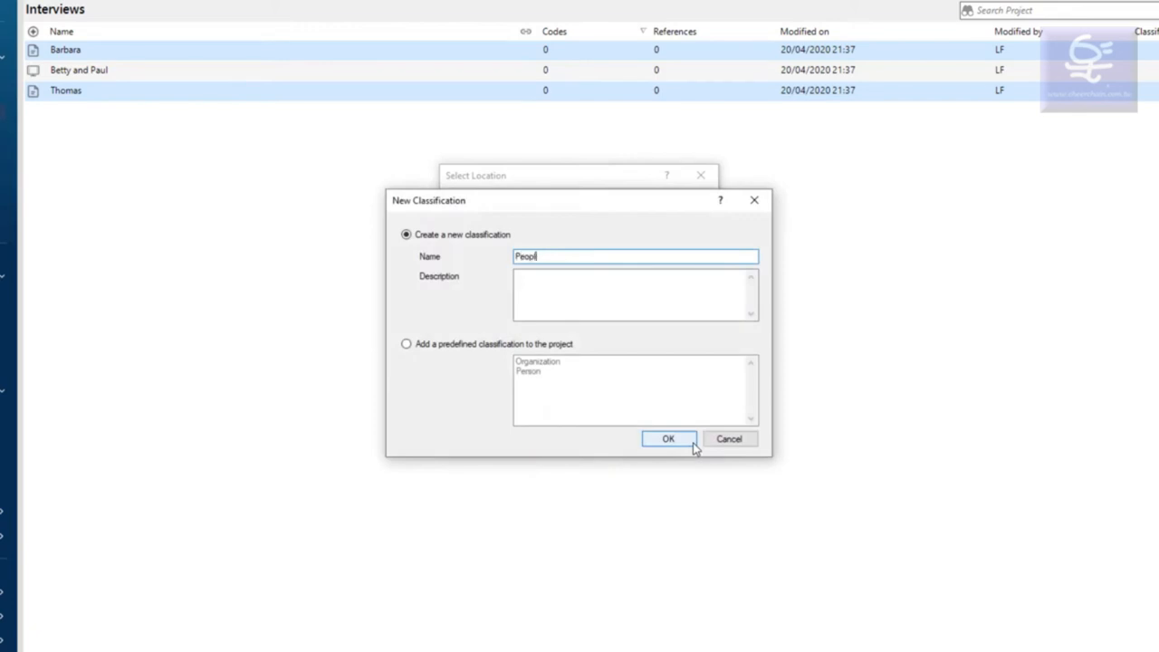
left_click(668, 438)
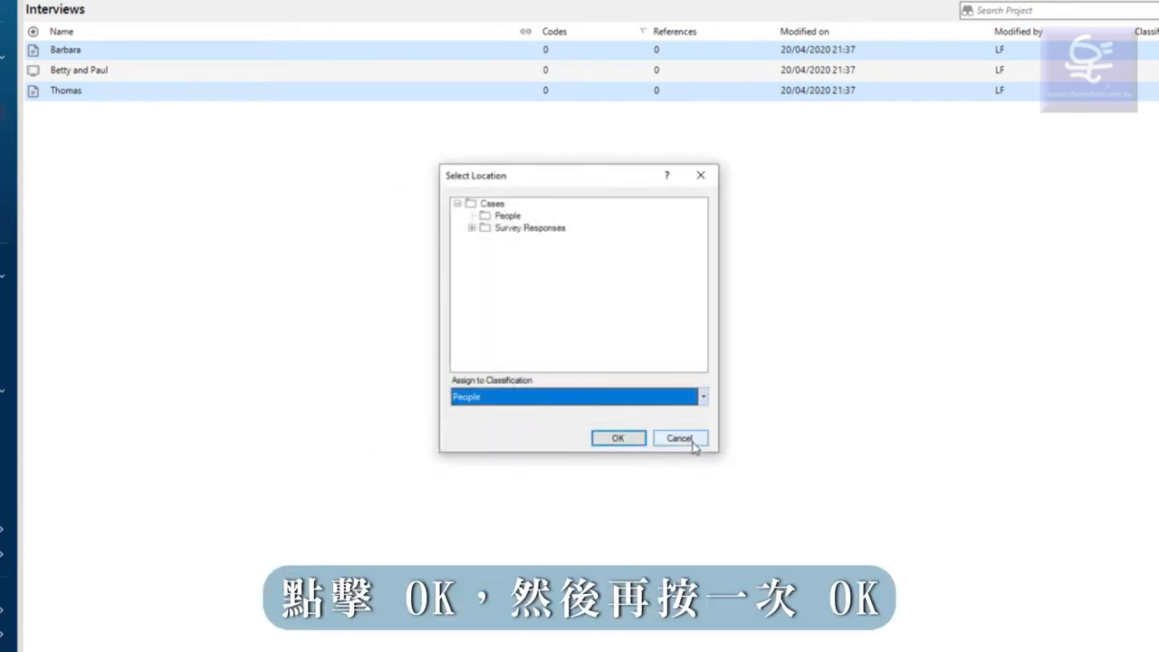
left_click(617, 437)
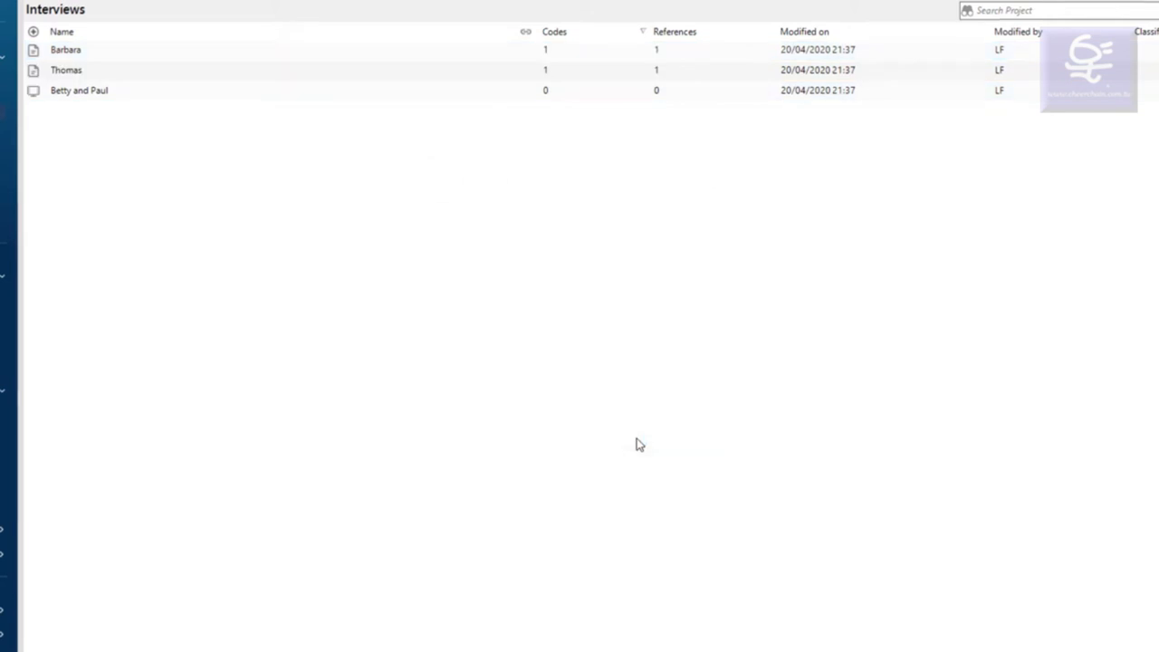